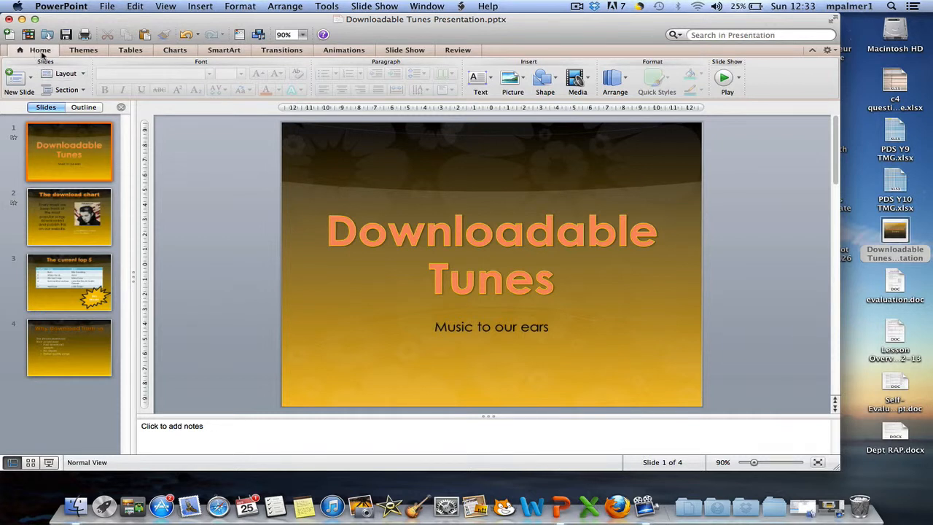
# Choose Audio from File under Media to bring up the audio file picker.
pyautogui.click(577, 80)
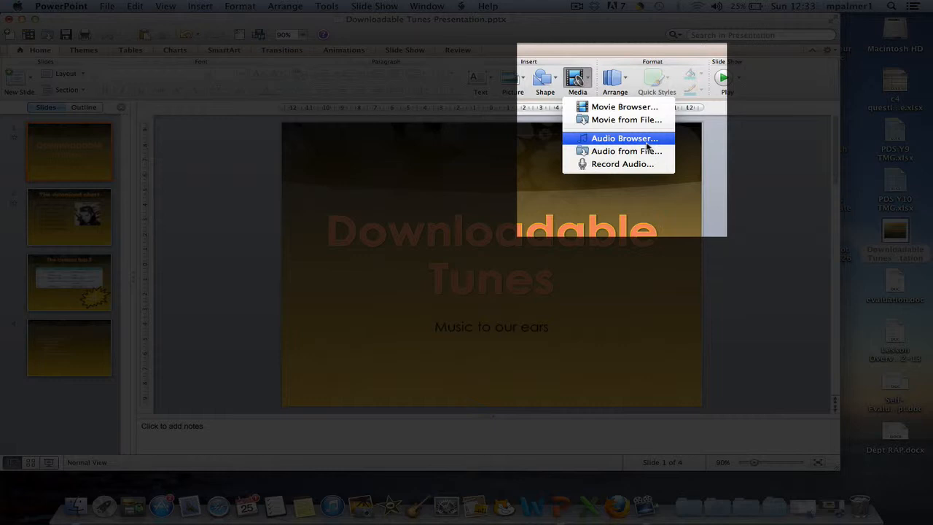
pyautogui.moveTo(627, 150)
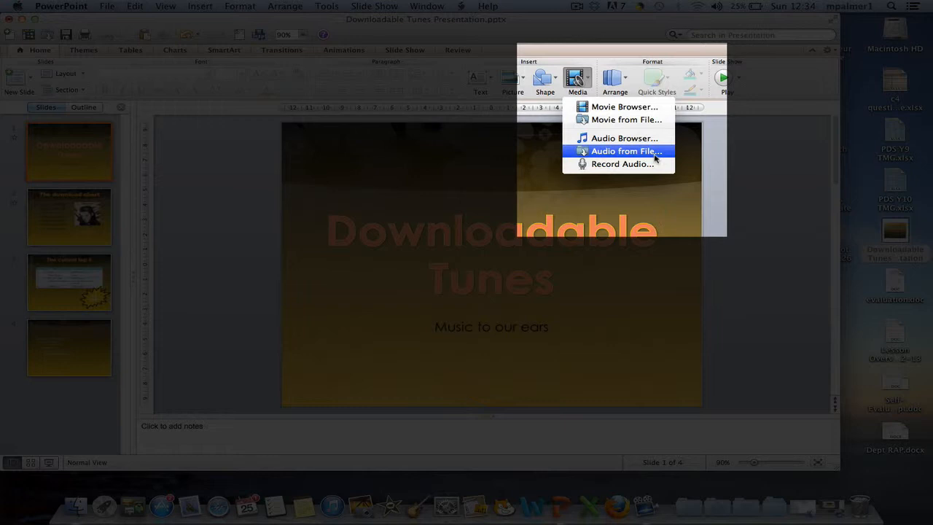
pyautogui.click(624, 150)
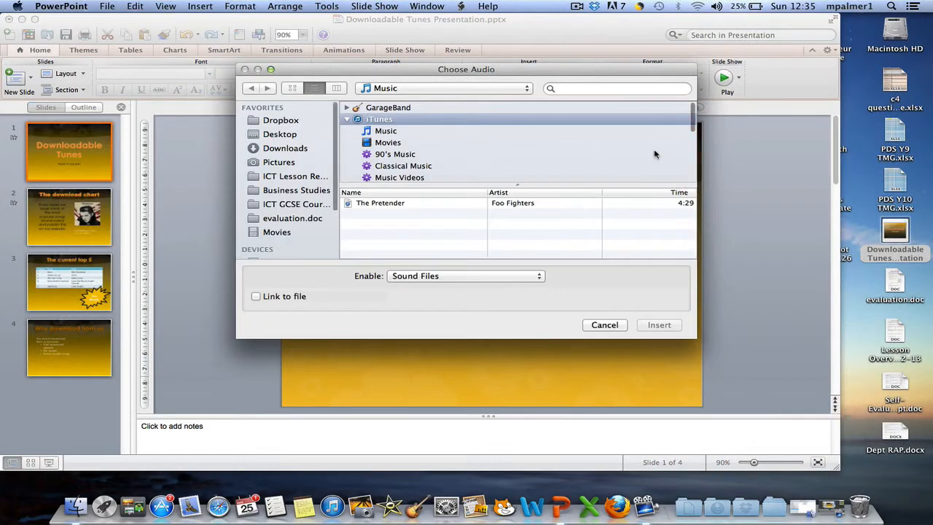
pyautogui.moveTo(432, 192)
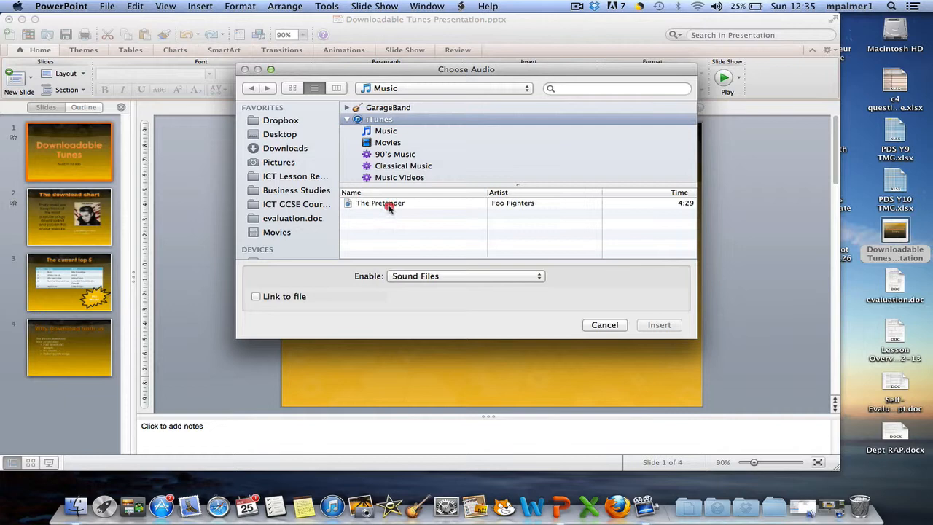
# Insert the Foo Fighters track 'The Pretender' onto the title slide.
pyautogui.click(379, 203)
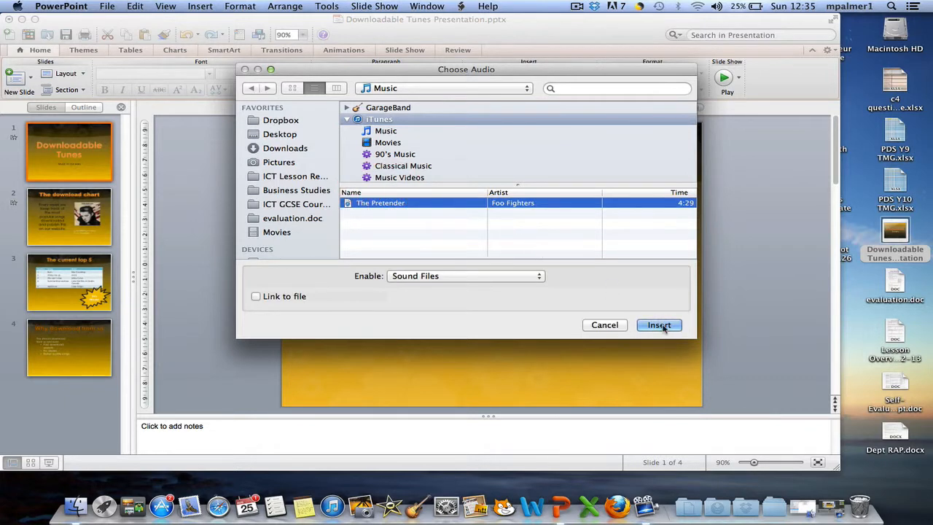
pyautogui.click(659, 325)
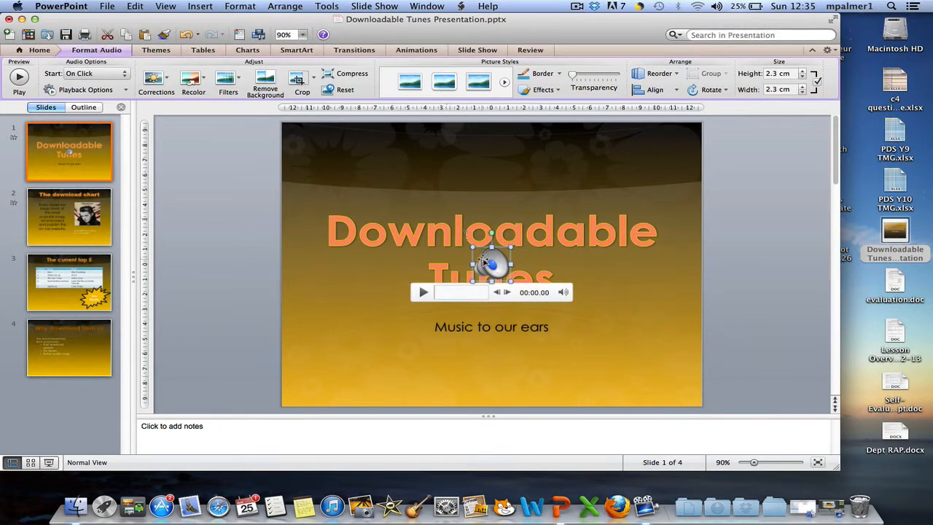
# Place the sound icon in the top-right corner and set it to start automatically across slides.
pyautogui.moveTo(490, 264); pyautogui.dragTo(671, 146)
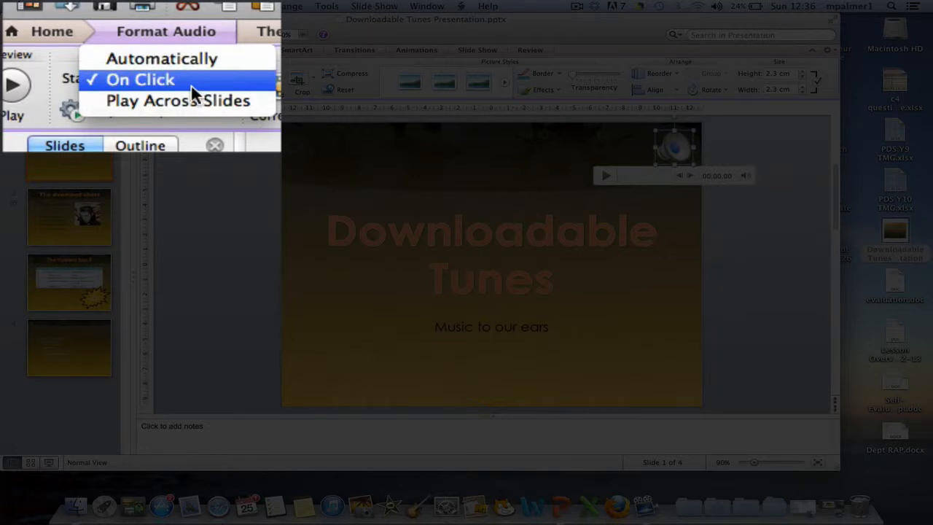
pyautogui.moveTo(178, 101)
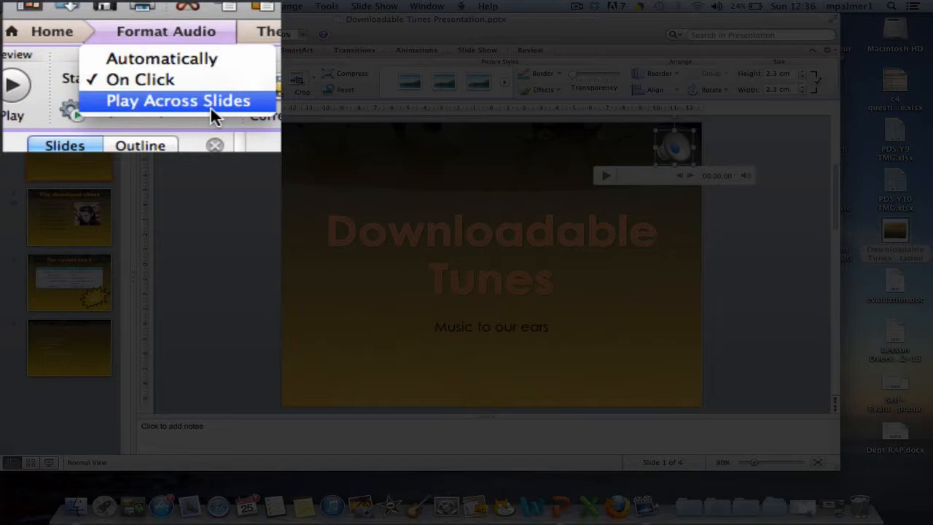
pyautogui.click(163, 59)
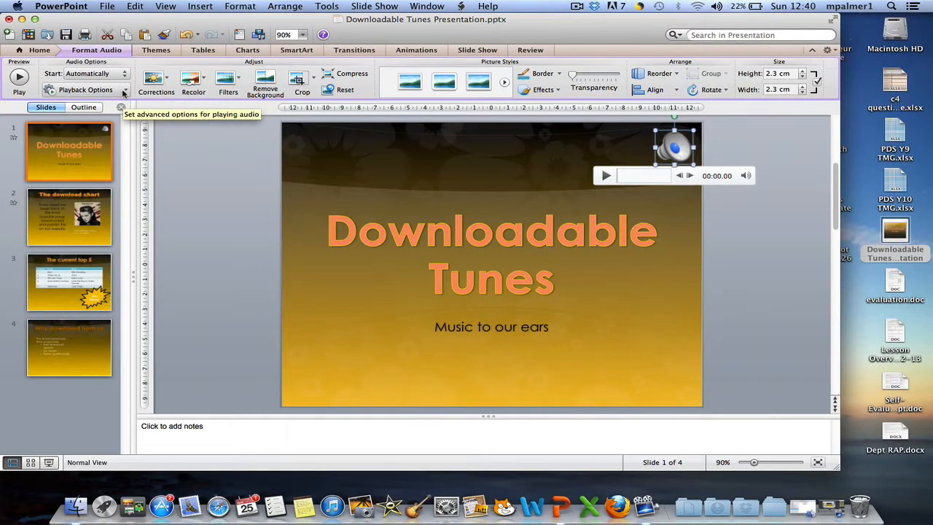
pyautogui.click(85, 90)
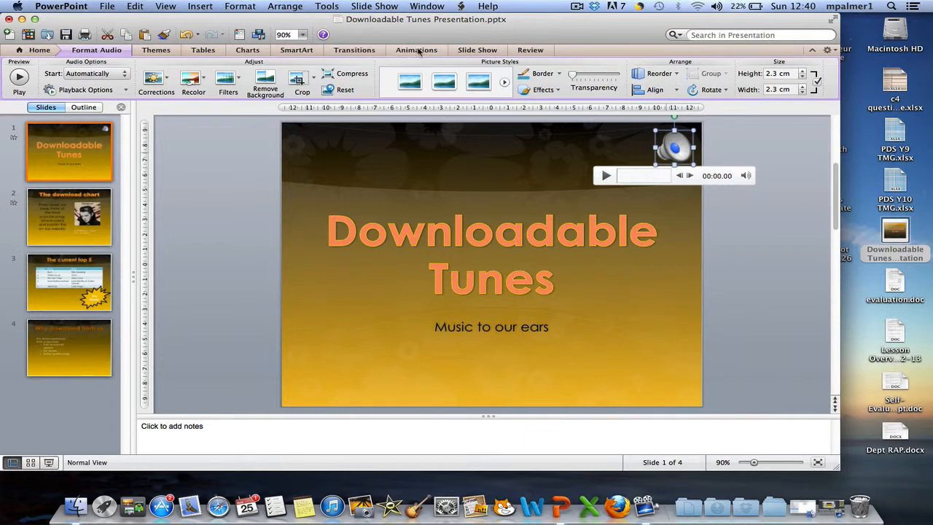
# Move the song above the title in the slide's custom animation order.
pyautogui.click(418, 50)
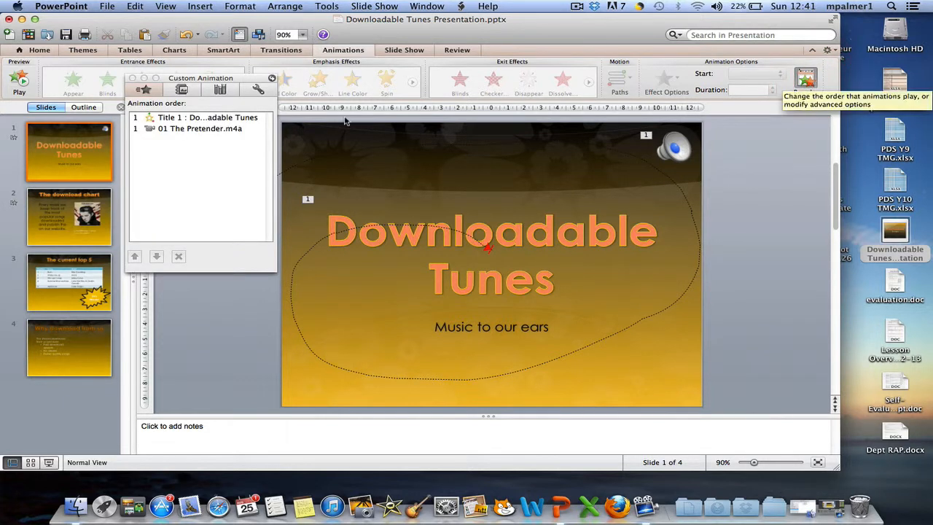
pyautogui.click(200, 129)
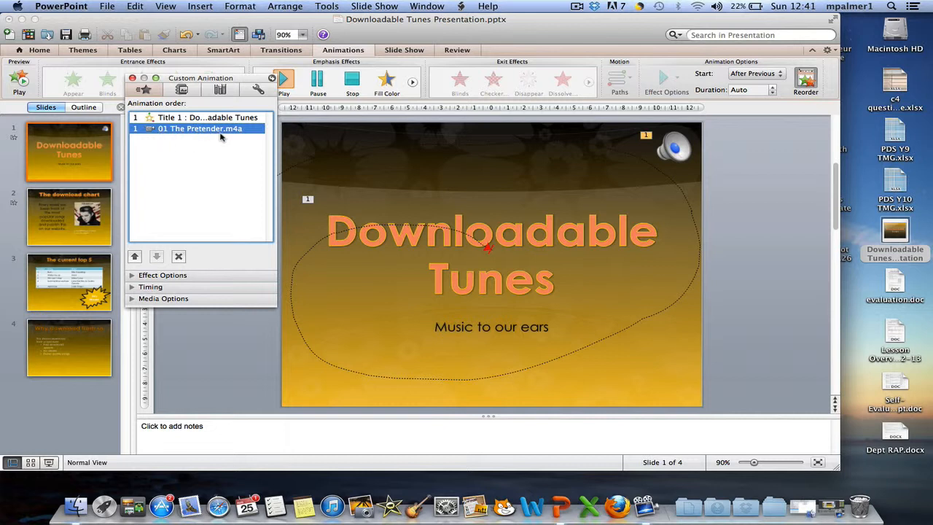
pyautogui.moveTo(143, 257)
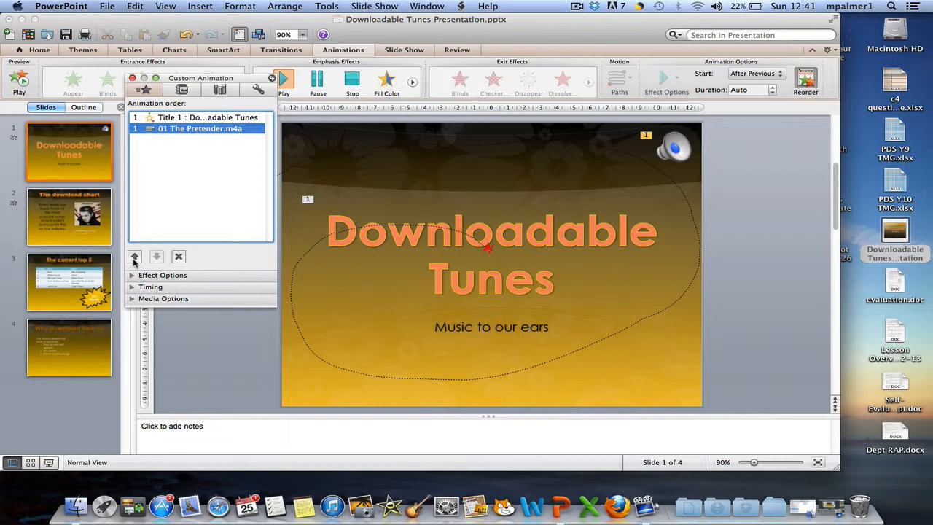
pyautogui.click(135, 256)
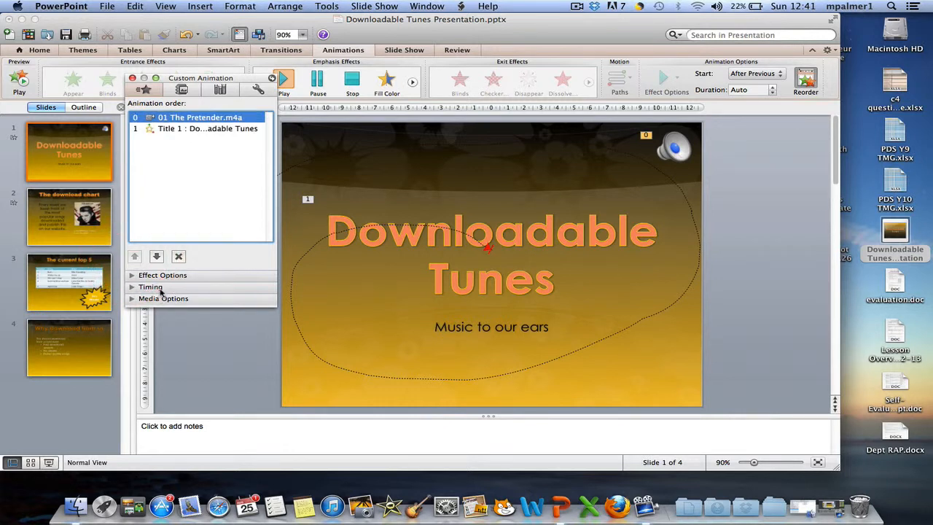
# Set the song's Start to After Previous and reveal its Media Options.
pyautogui.click(152, 286)
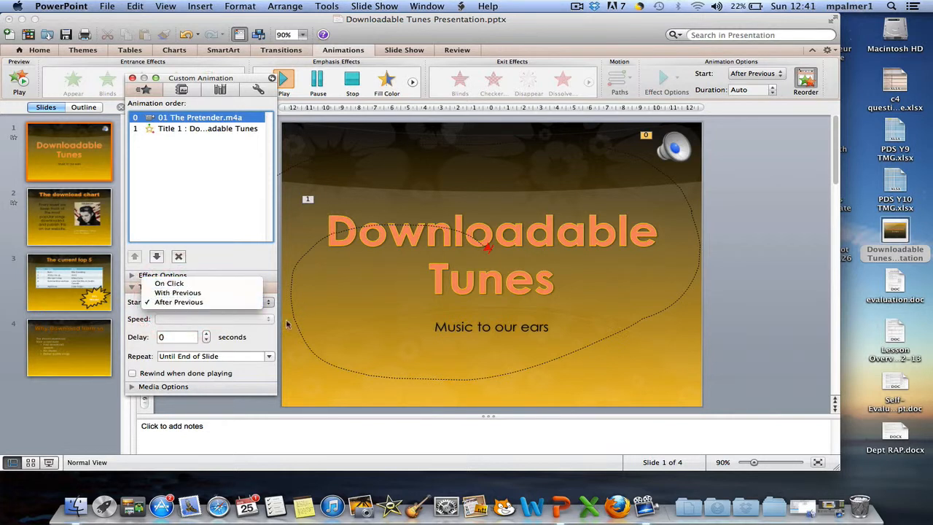
pyautogui.click(178, 301)
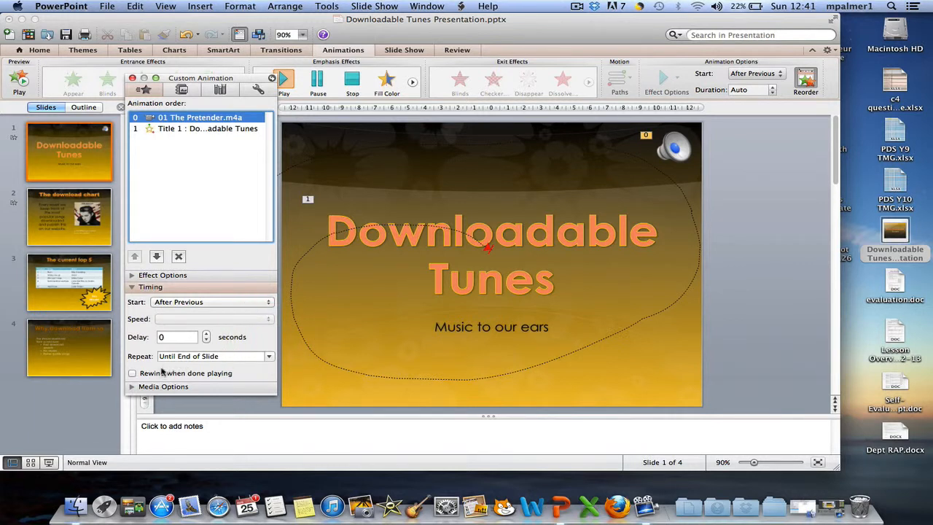
pyautogui.click(131, 387)
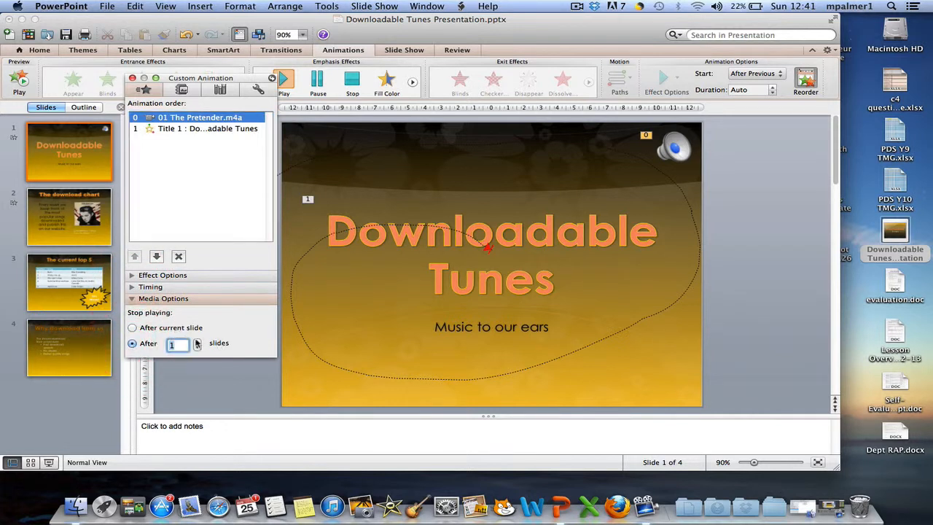
# Raise 'Stop playing after … slides' so the song spans all four slides, then dismiss the pane.
pyautogui.click(197, 344)
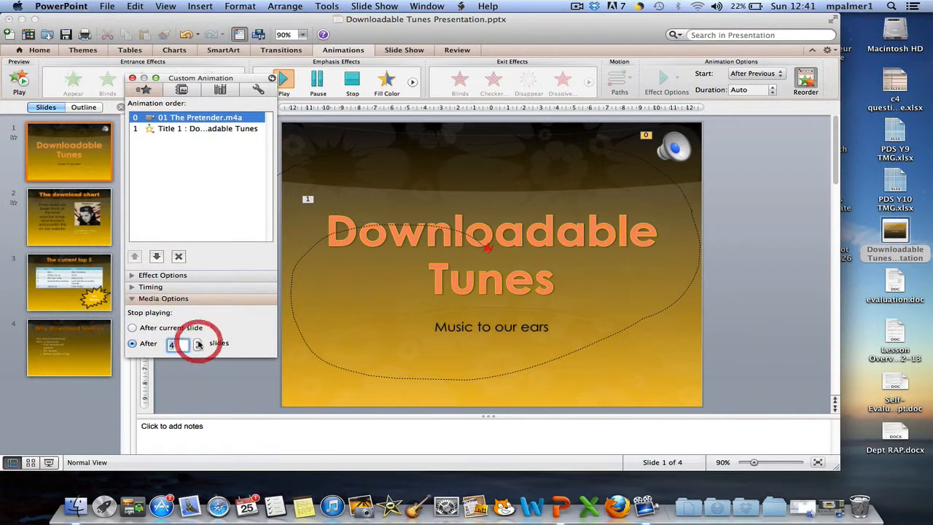
pyautogui.click(178, 345)
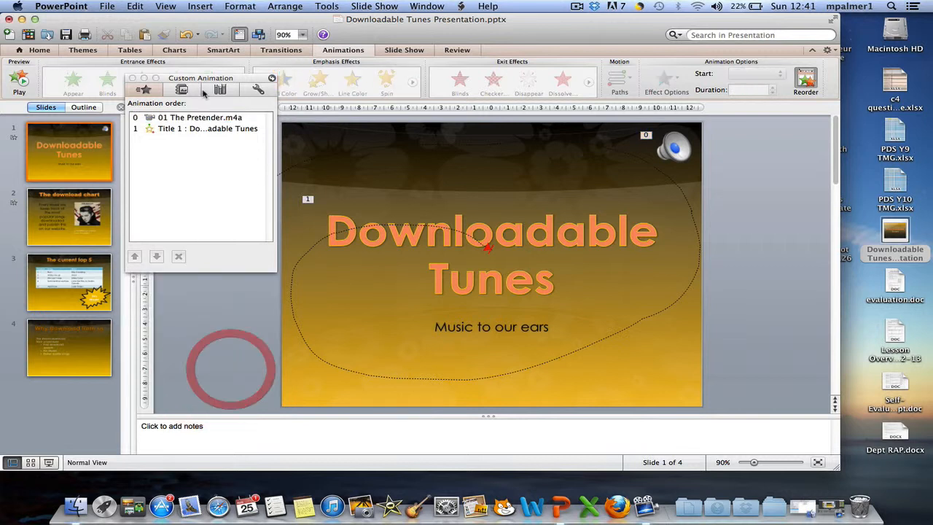
pyautogui.click(271, 79)
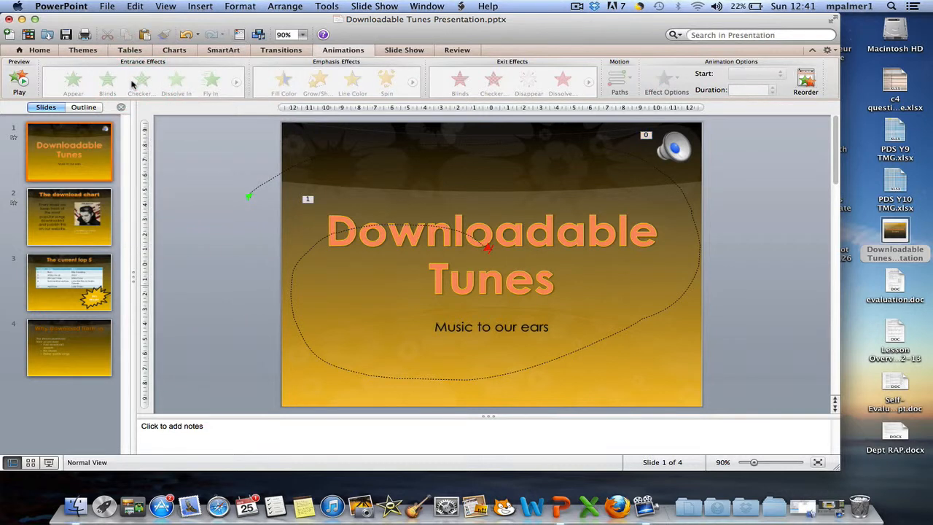